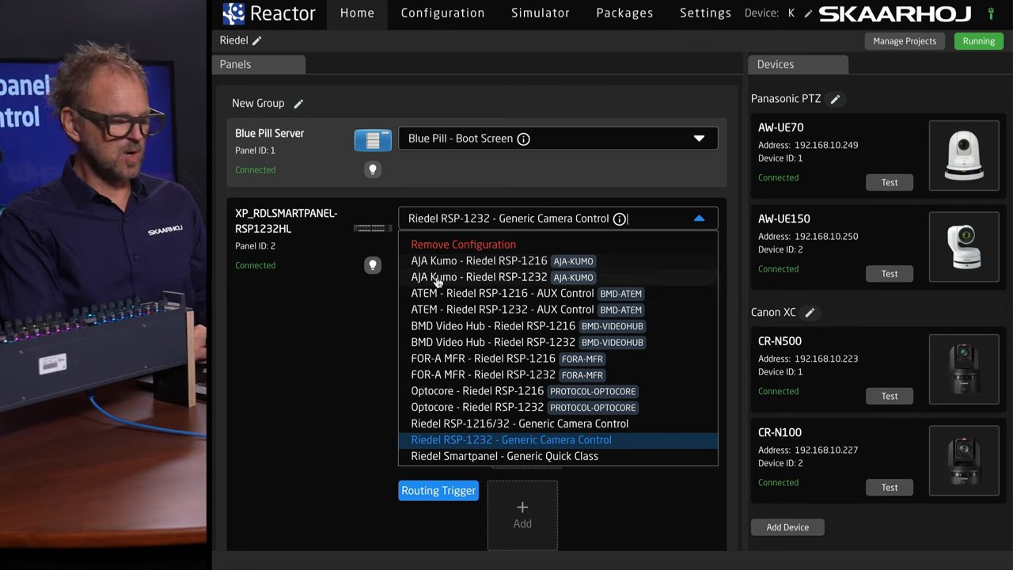
mouse_move(443, 299)
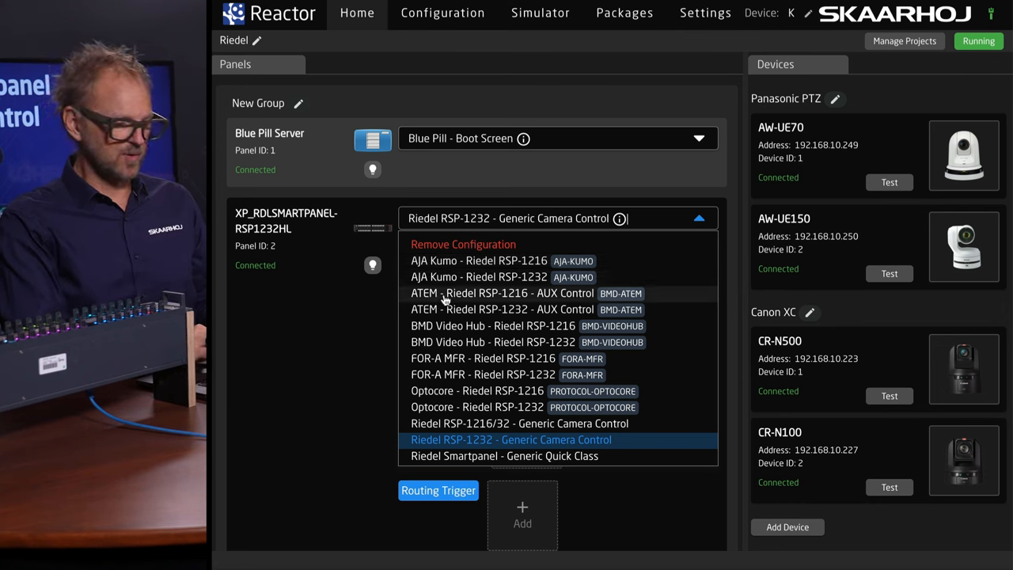
mouse_move(442, 367)
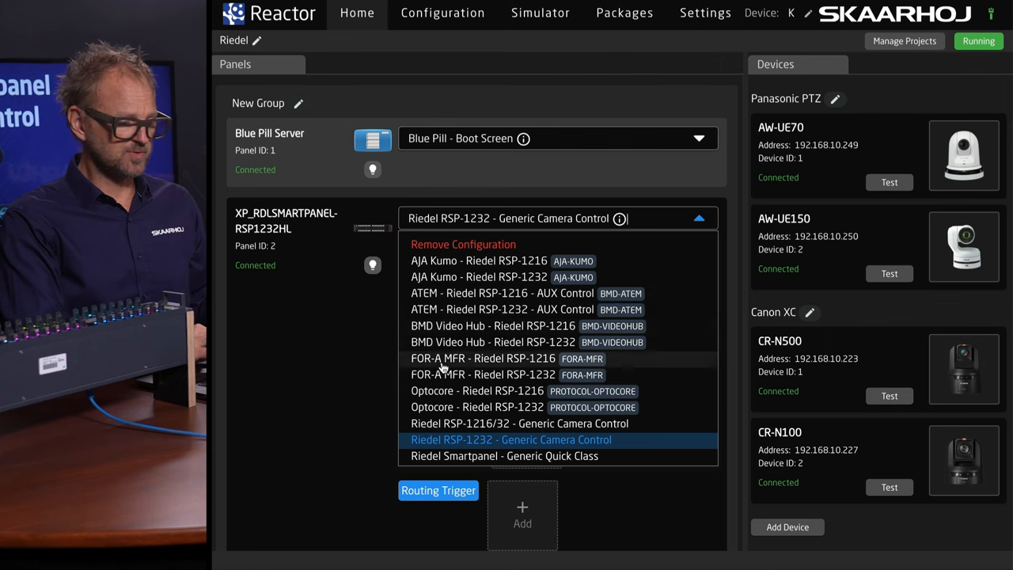
Choose 'Riedel RSP-1232 - Generic Camera Control' as the RSP-1232 panel's configuration.
scroll("down", 3)
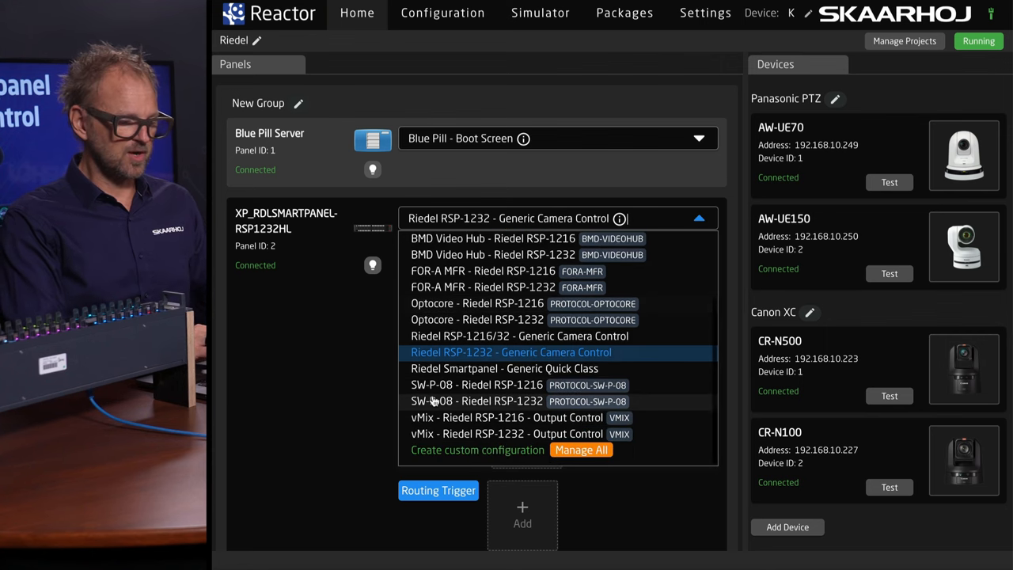
mouse_move(467, 362)
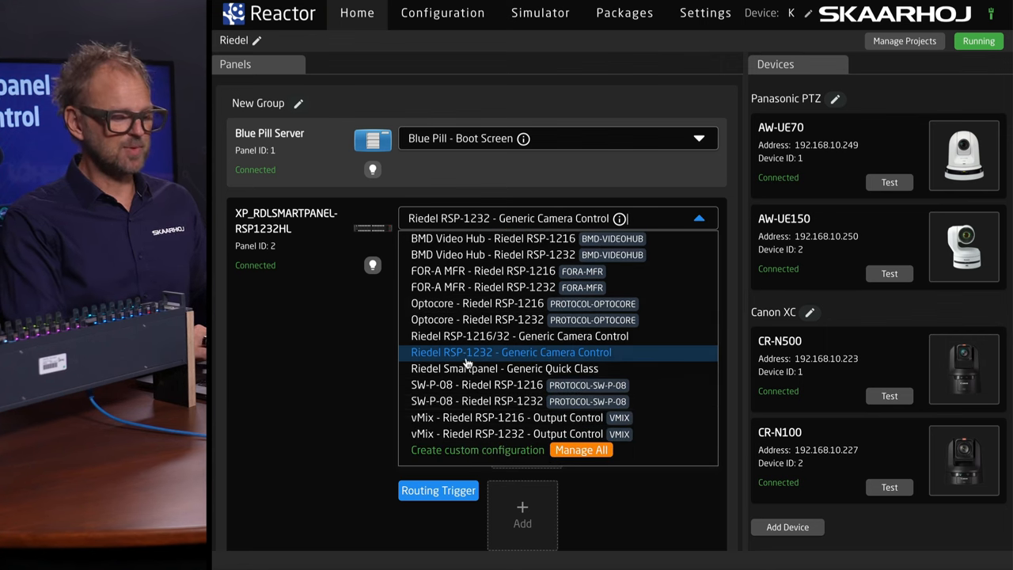
mouse_move(477, 358)
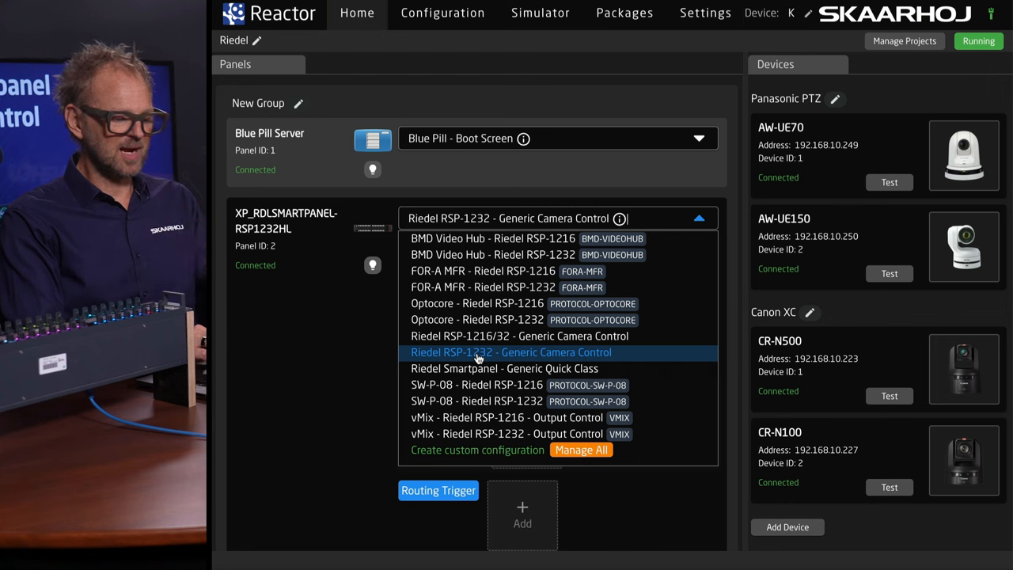
left_click(509, 351)
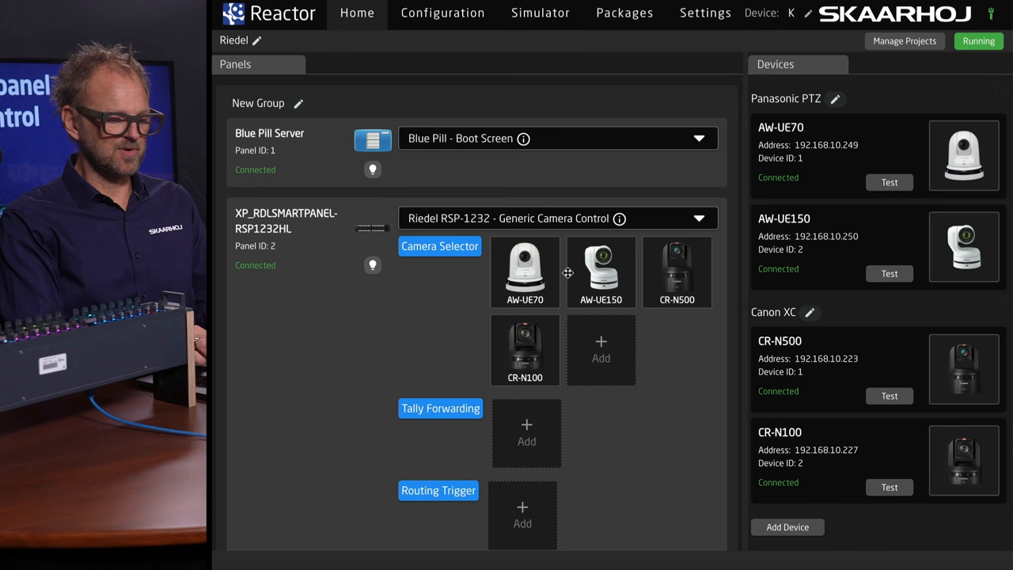
mouse_move(503, 370)
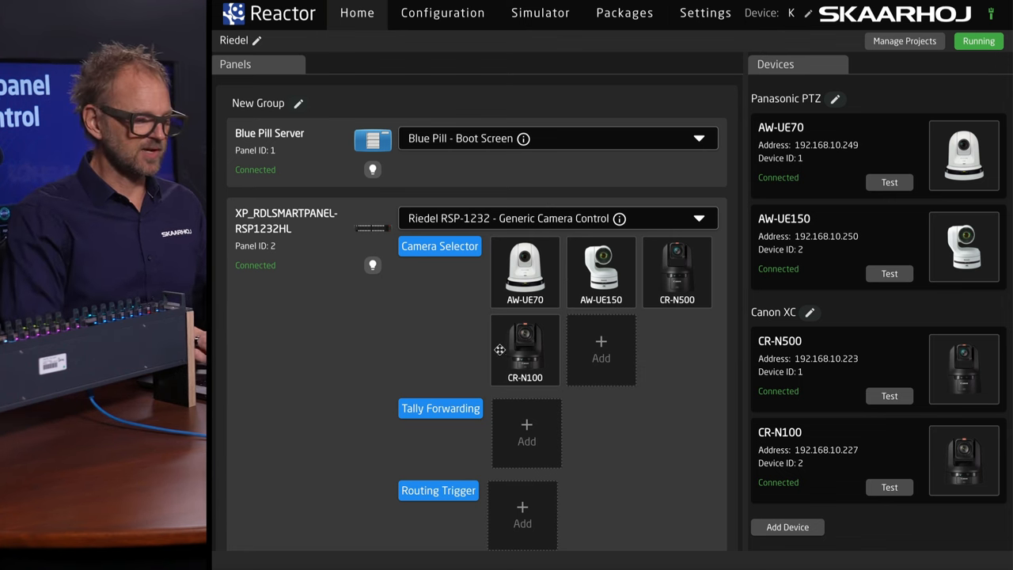
left_click(440, 247)
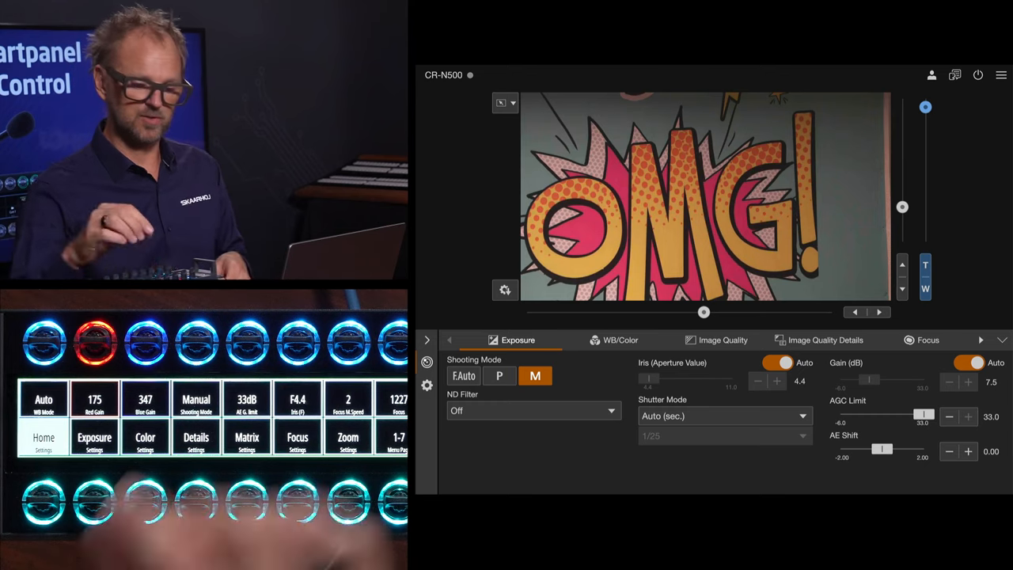
Set the CR-N500 shooting mode to F.Auto on the Exposure tab.
left_click(463, 375)
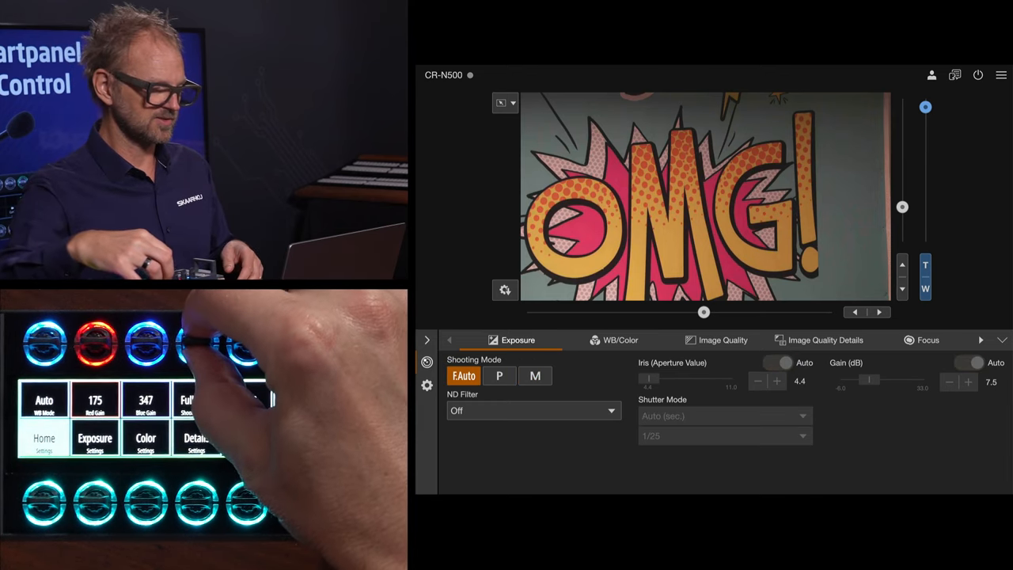
left_click(535, 375)
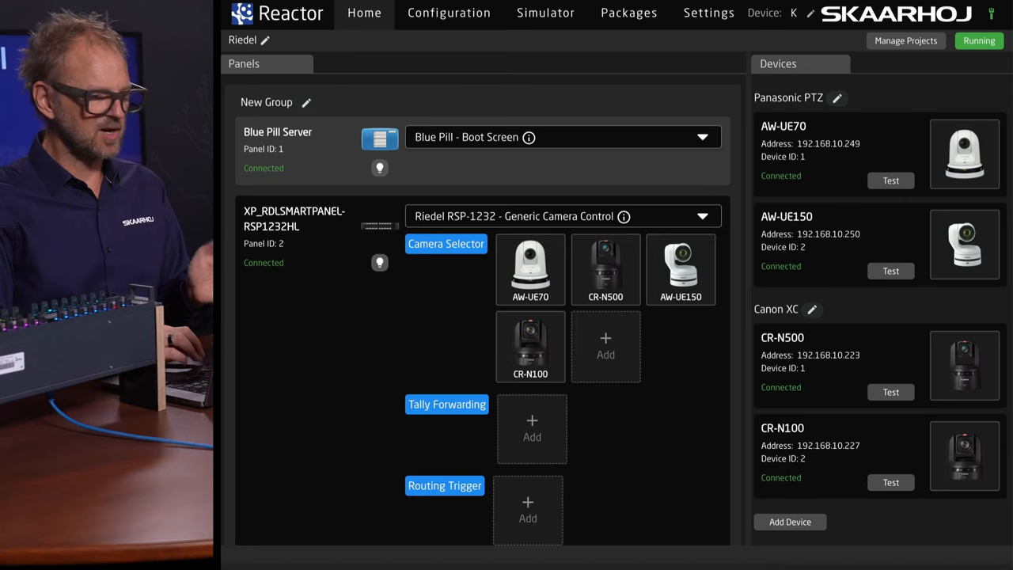
mouse_move(470, 314)
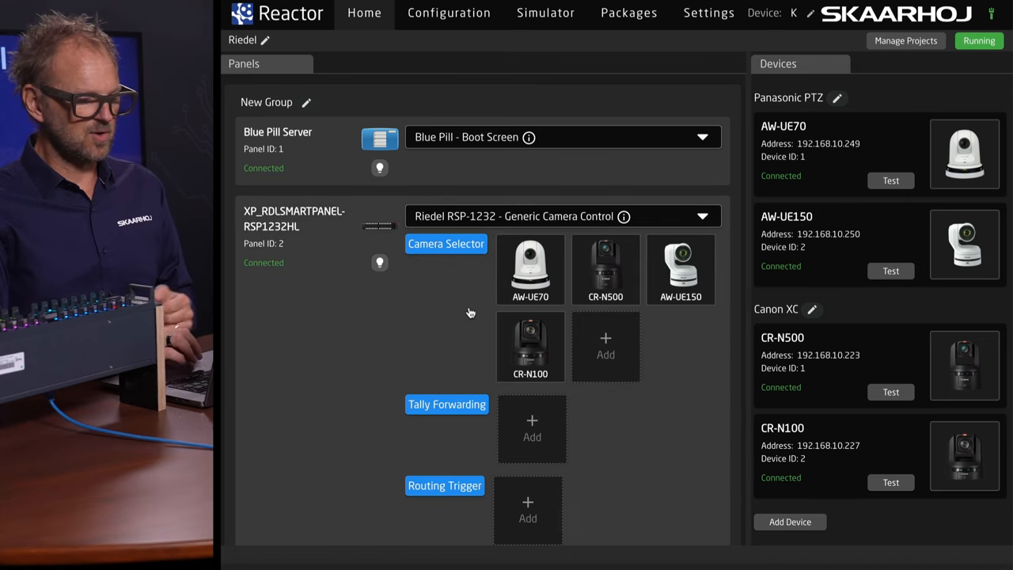
scroll("down", 3)
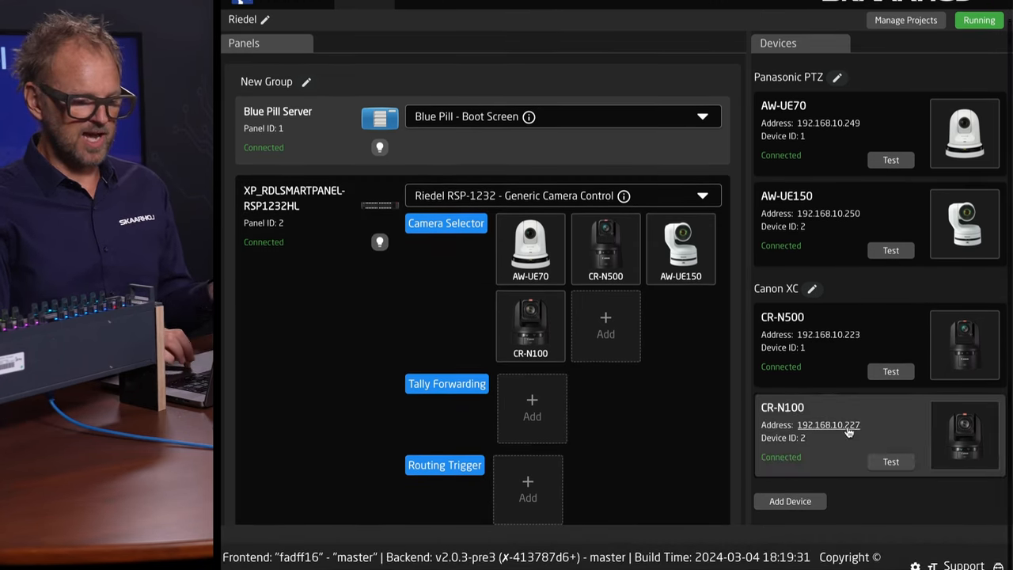
left_click(788, 500)
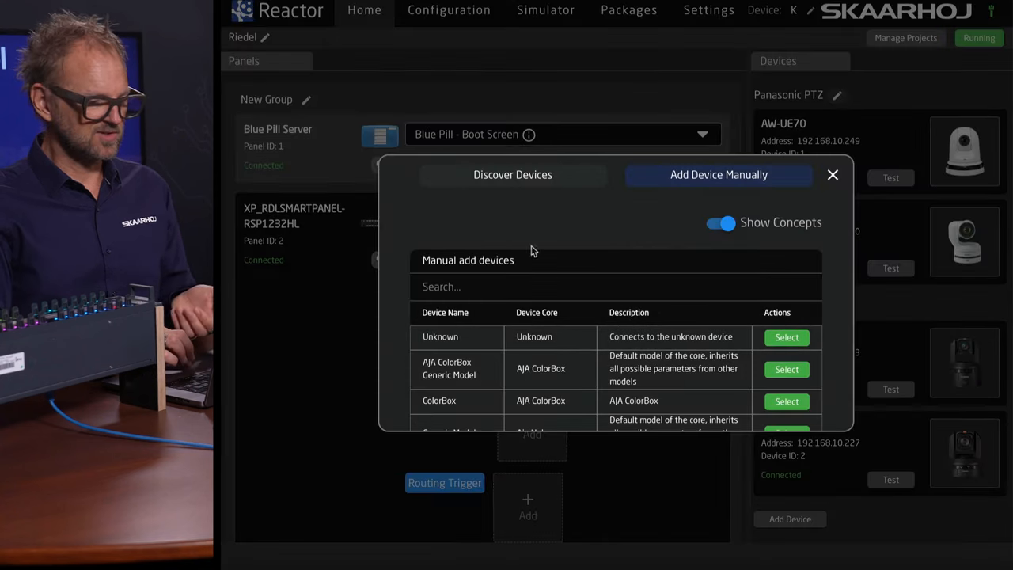
left_click(512, 174)
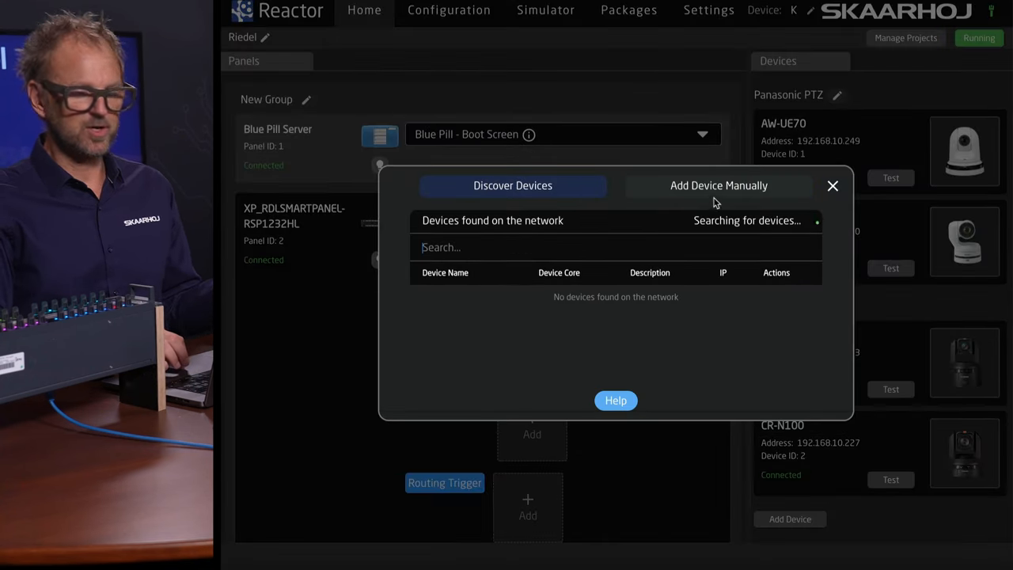
left_click(719, 186)
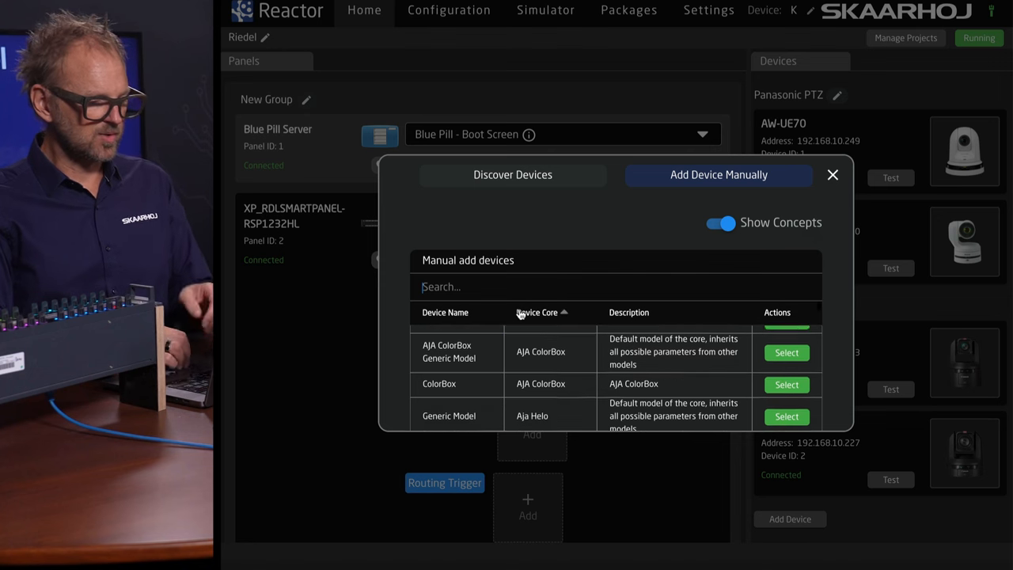
type("sony")
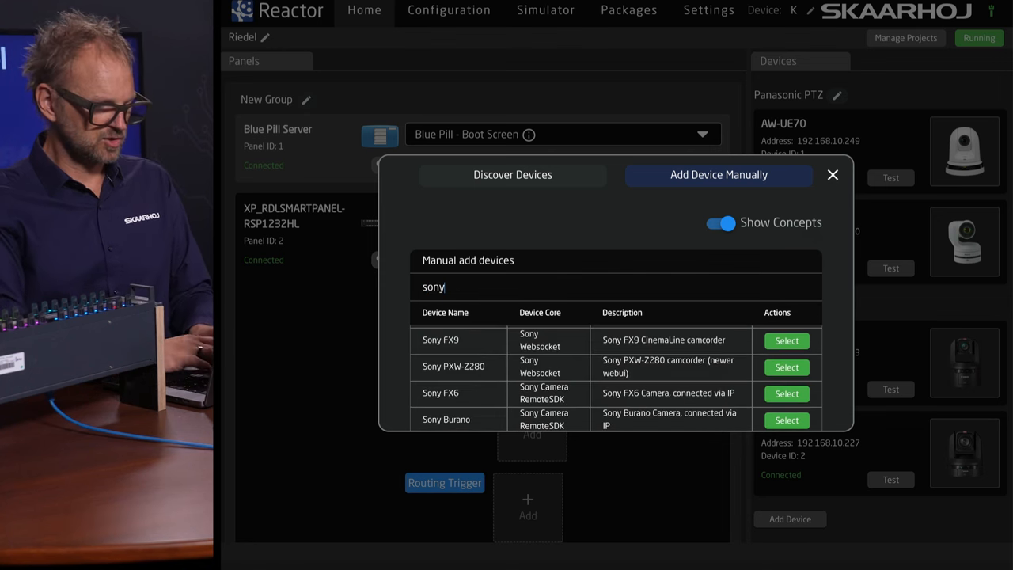
mouse_move(462, 393)
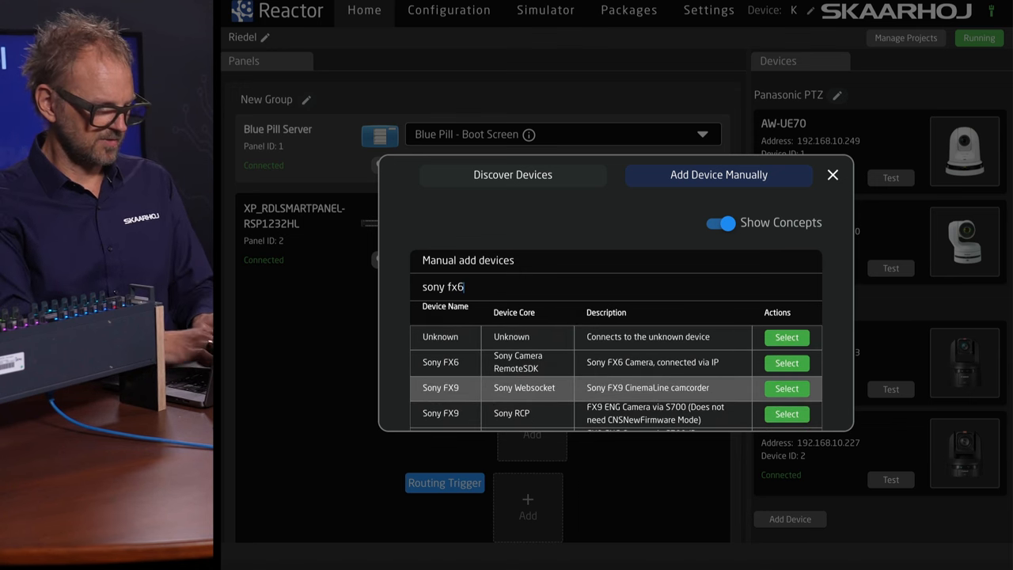
left_click(832, 174)
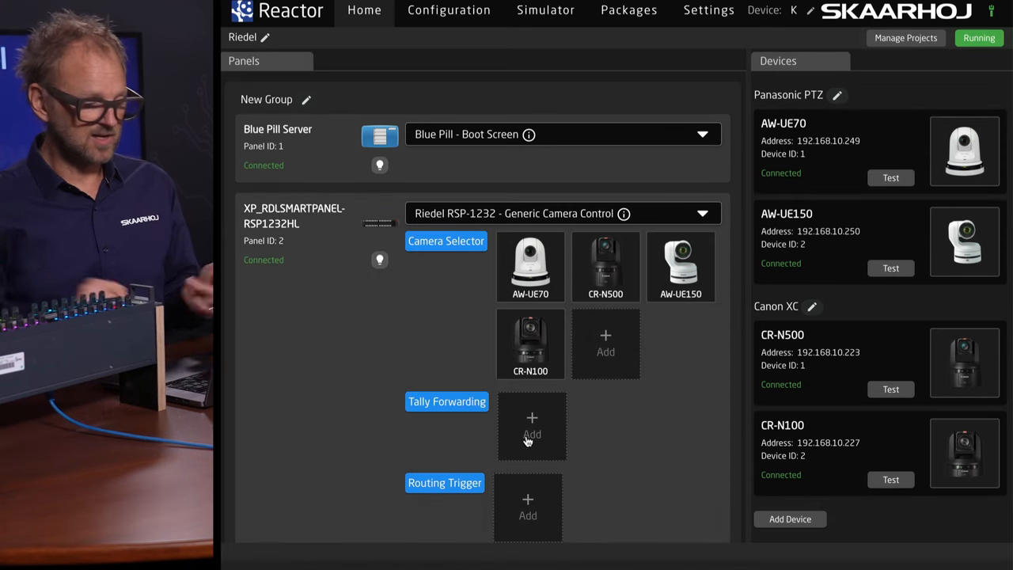
mouse_move(489, 428)
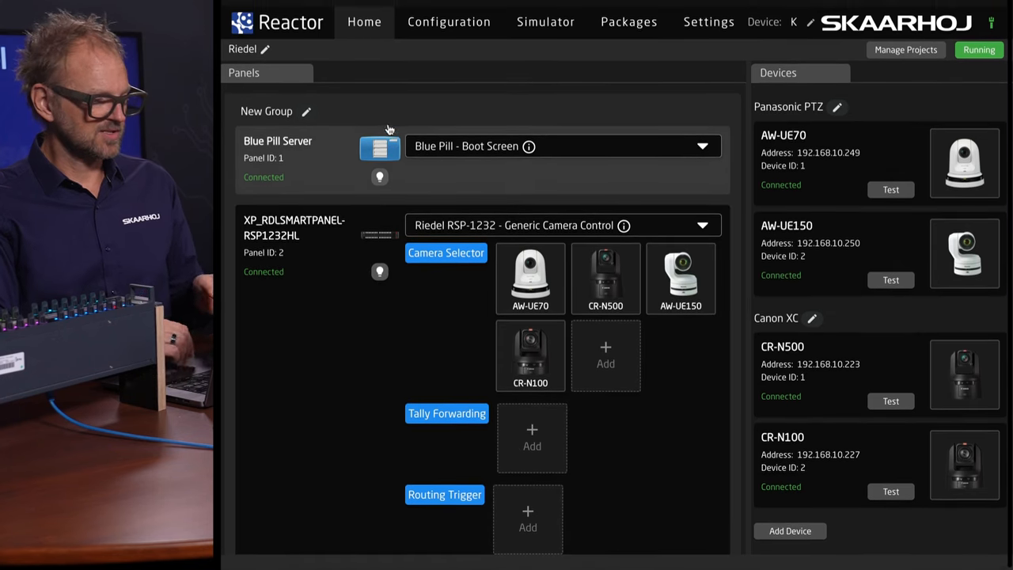
Show the installed Packages list with running cores and versions.
left_click(627, 22)
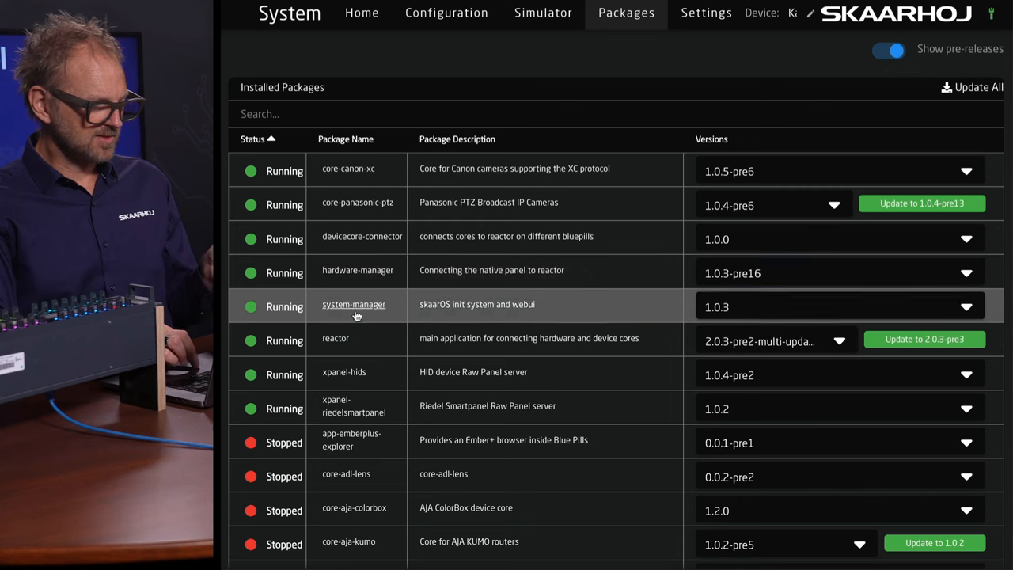
mouse_move(336, 424)
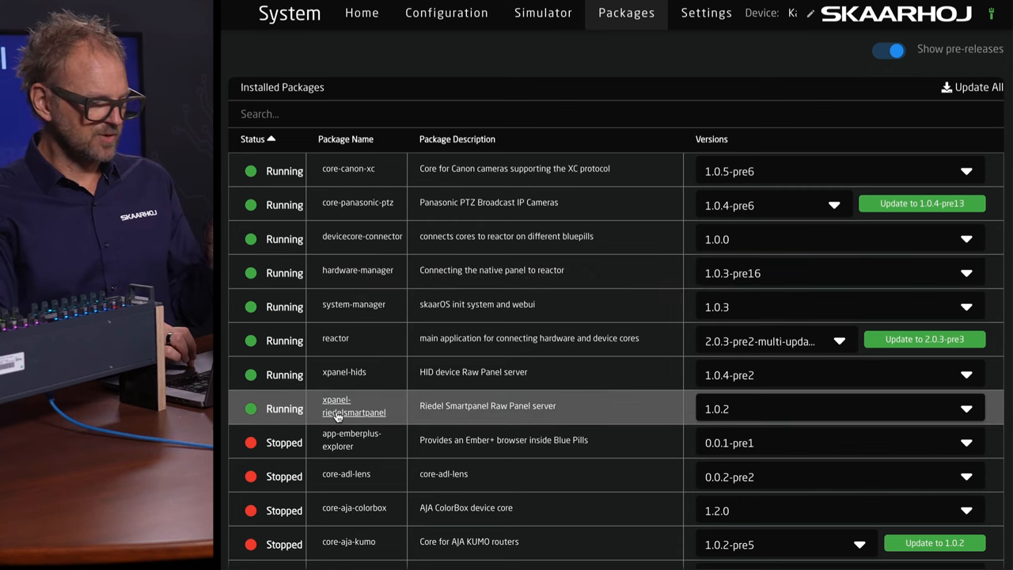
View the xpanel-riedelsmartpanel settings and select the Smartpanel IP address 192.168.10.105.
left_click(353, 411)
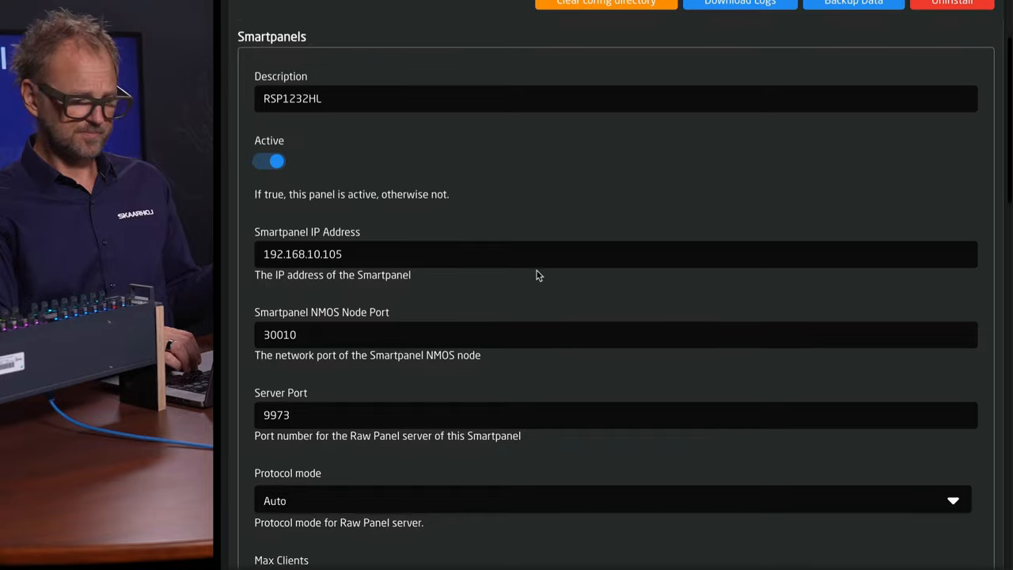
double_click(303, 253)
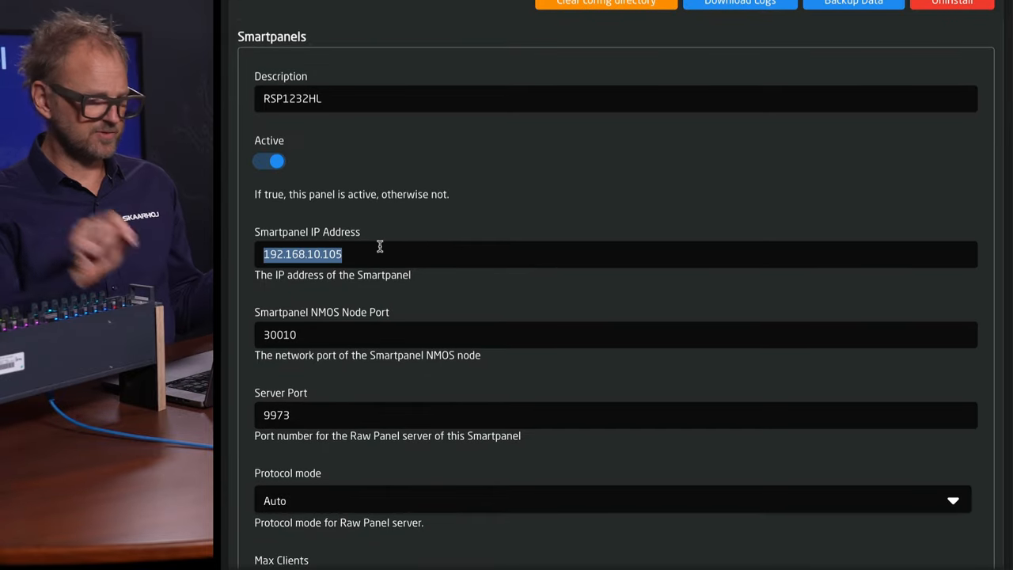
mouse_move(323, 334)
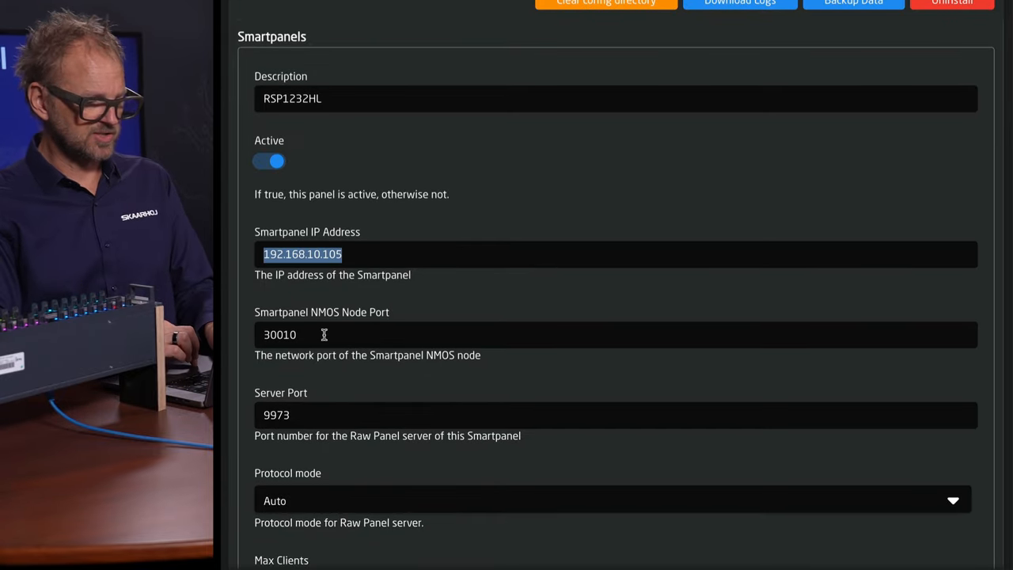
scroll("down", 3)
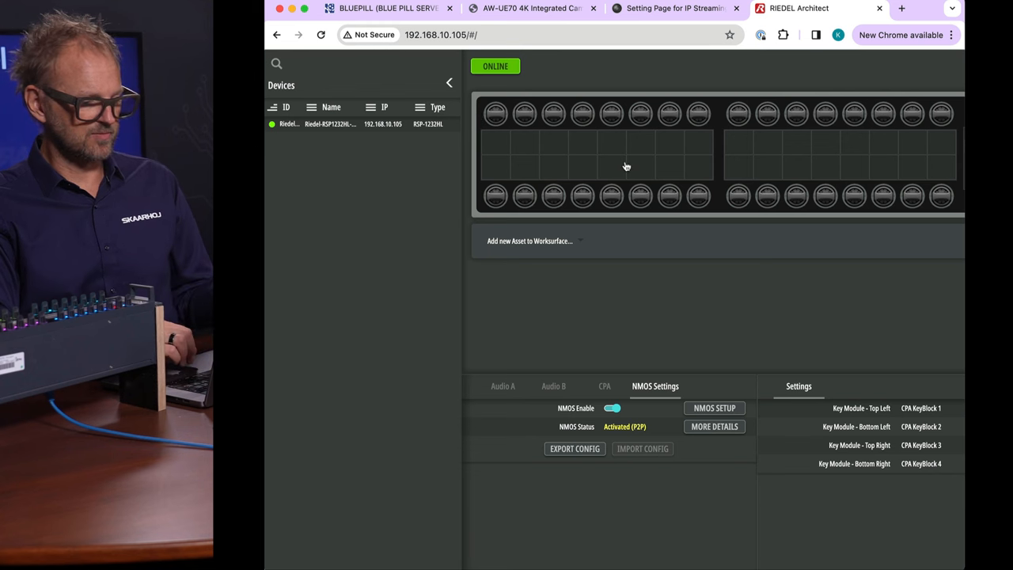
Check the NMOS Setup local node port 30010, then cancel without changes.
left_click(714, 408)
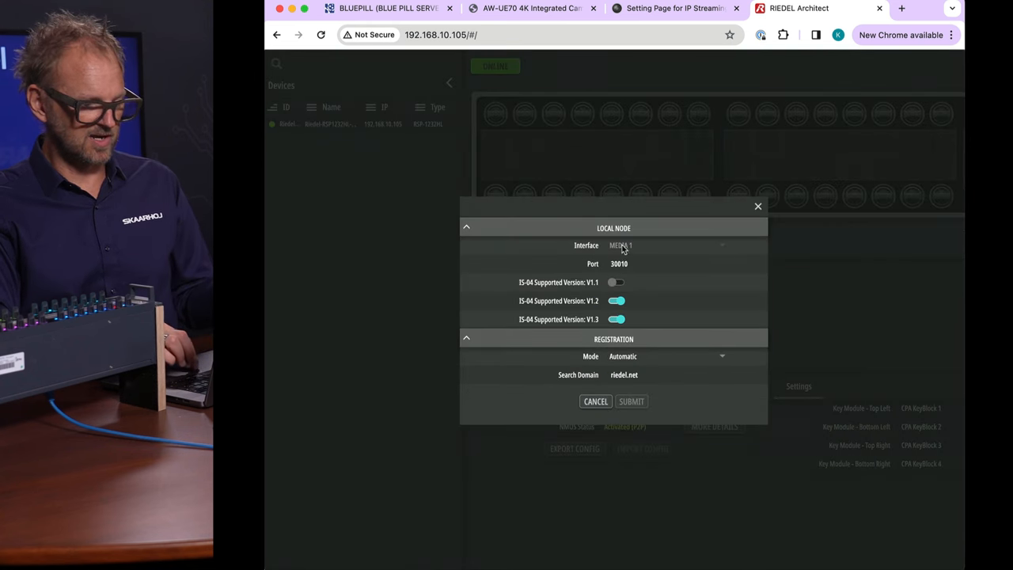
left_click(595, 402)
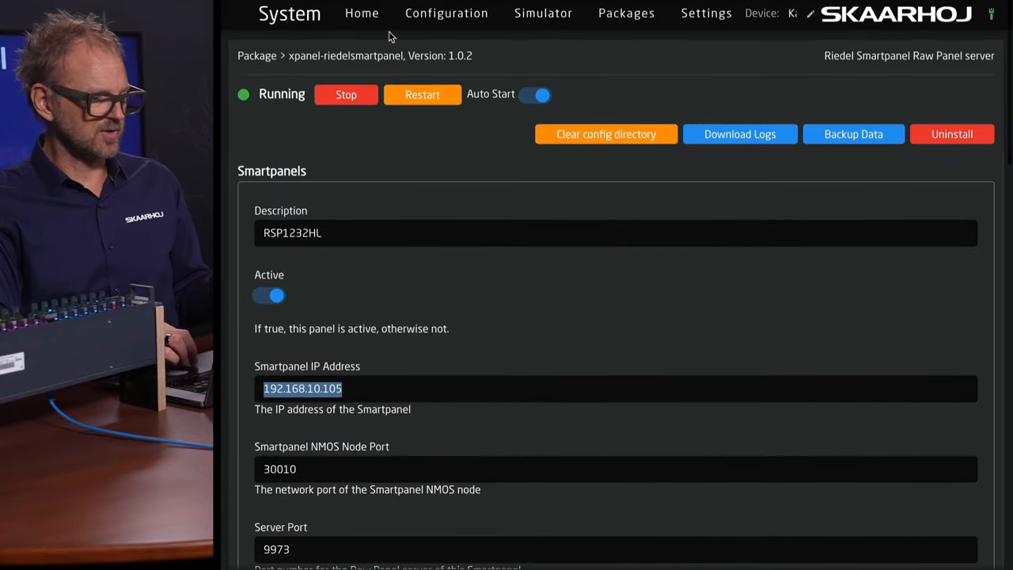
Create a new project from Manage Projects and begin adding a panel to its group.
left_click(361, 13)
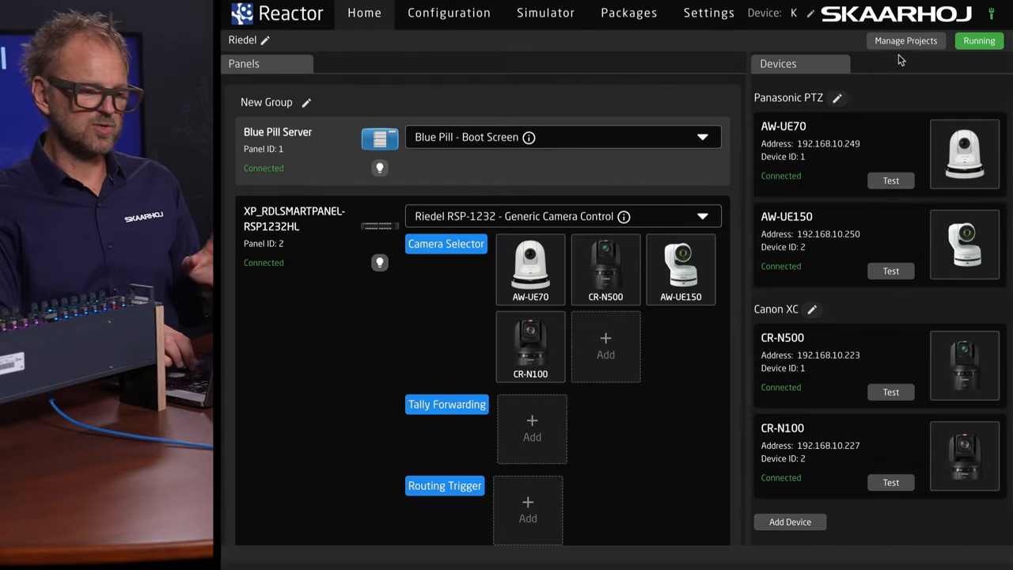
left_click(906, 41)
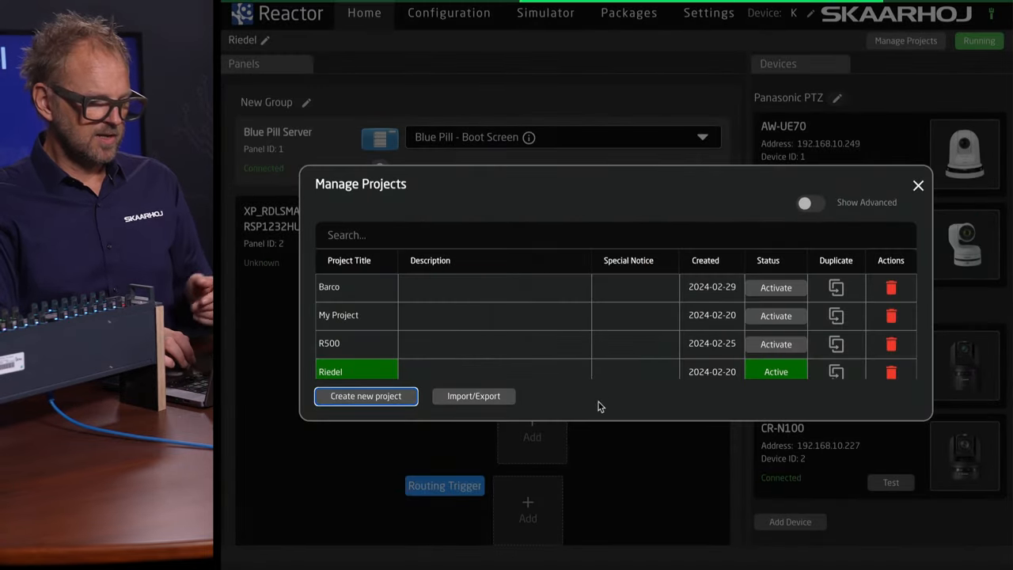
left_click(918, 185)
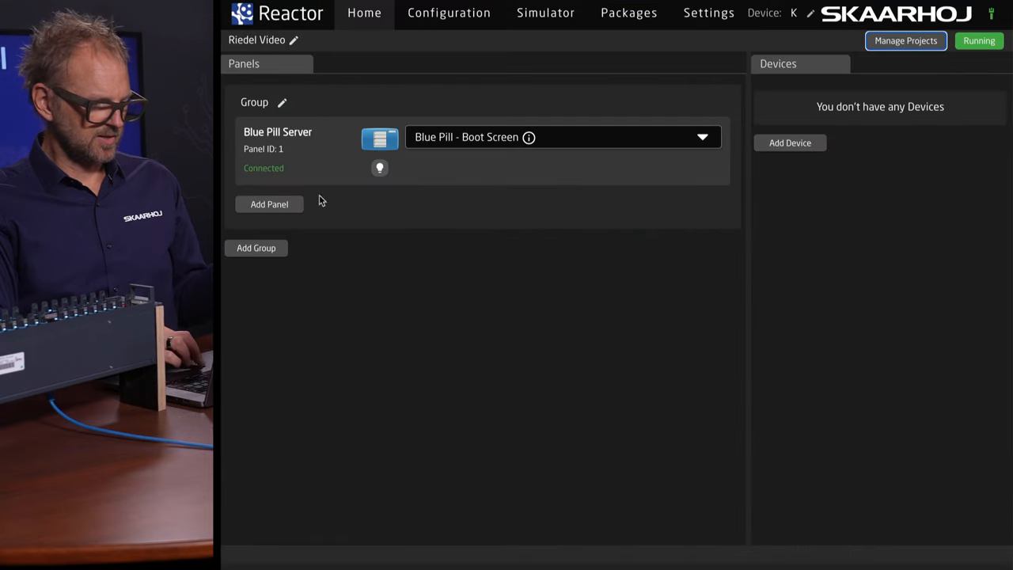
left_click(269, 204)
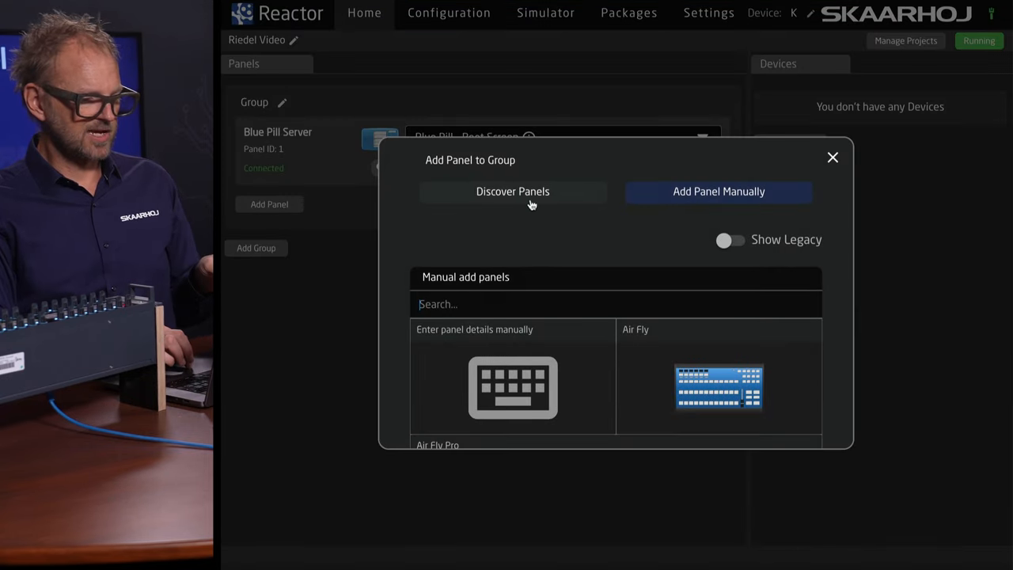
Discover panels, filter by 'ried' and select XP_RDLSMARTPANEL-RSP1232HL.
left_click(513, 191)
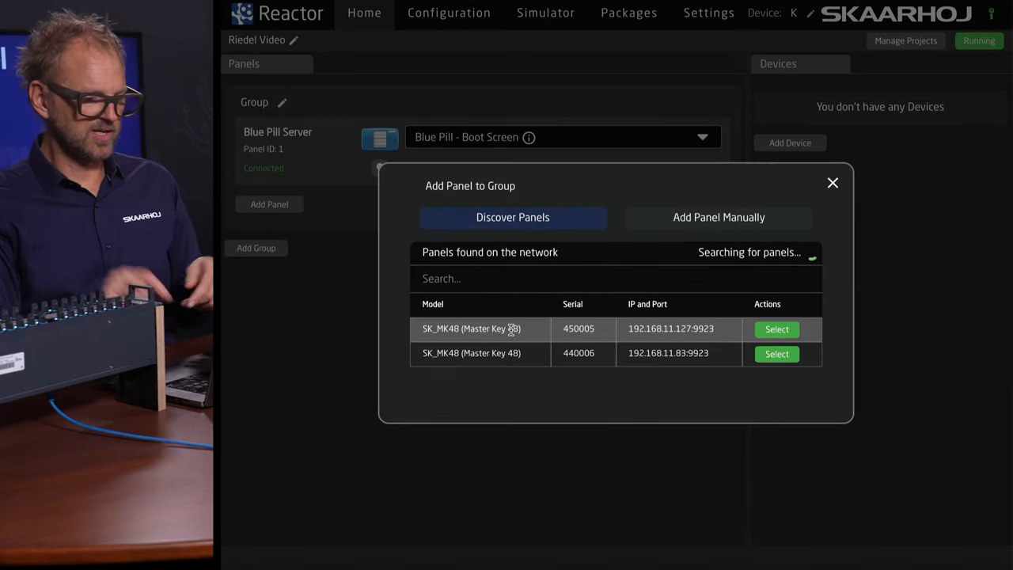
type("ried")
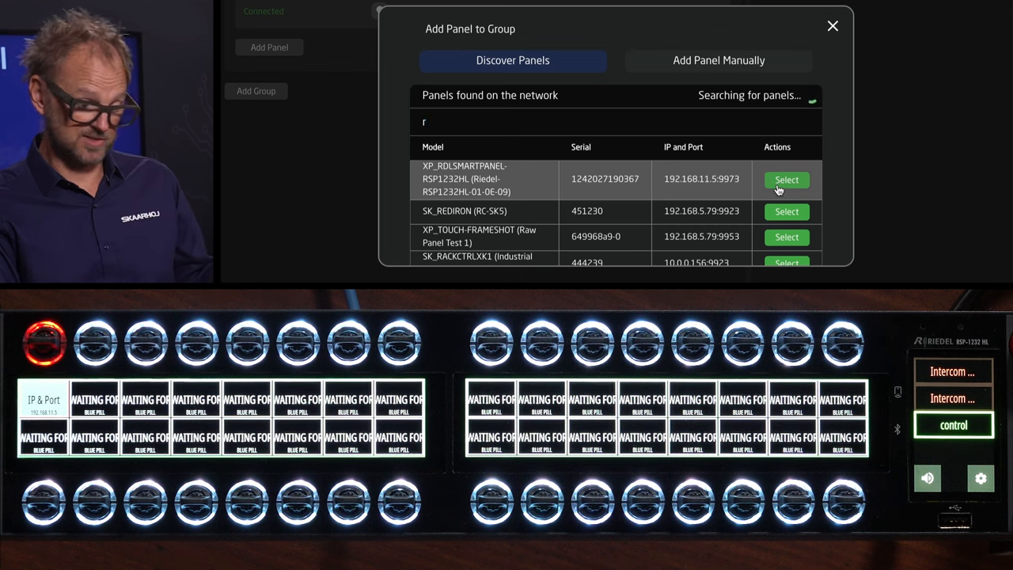
left_click(786, 181)
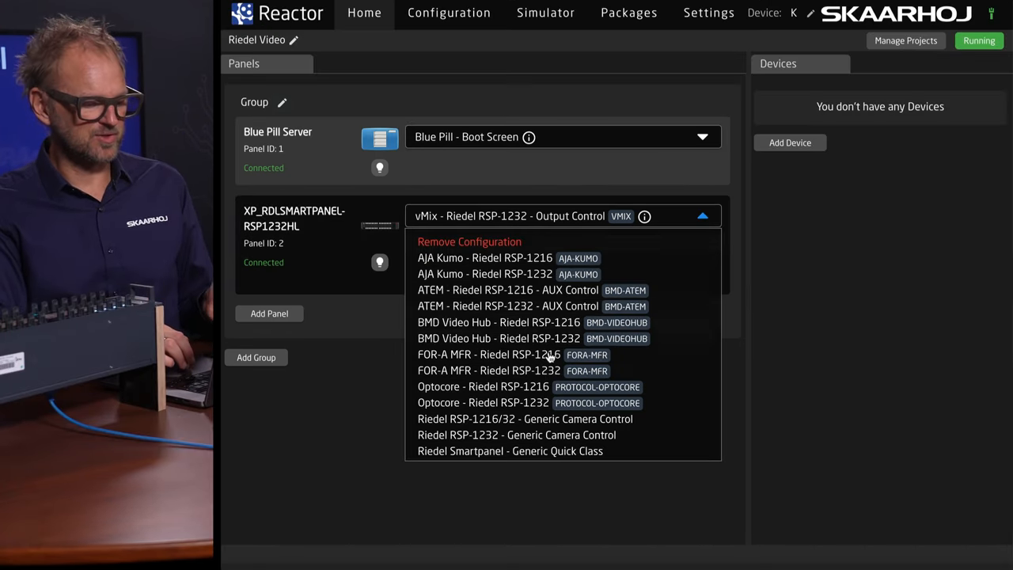
Confirm the custom configuration and pick 'Riedel RSP-1232 - Generic Camera Control' for the panel.
scroll("down", 3)
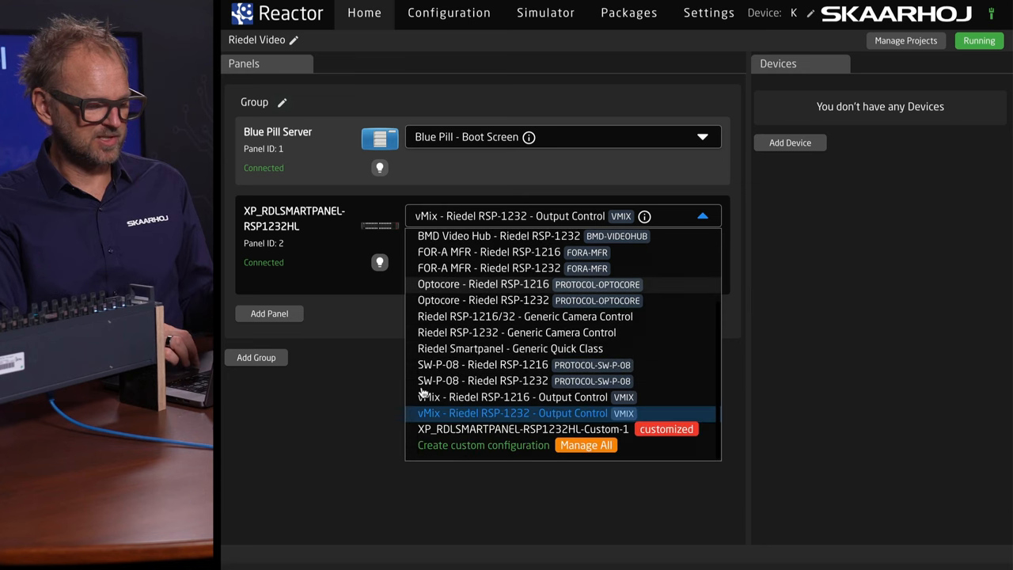
mouse_move(377, 421)
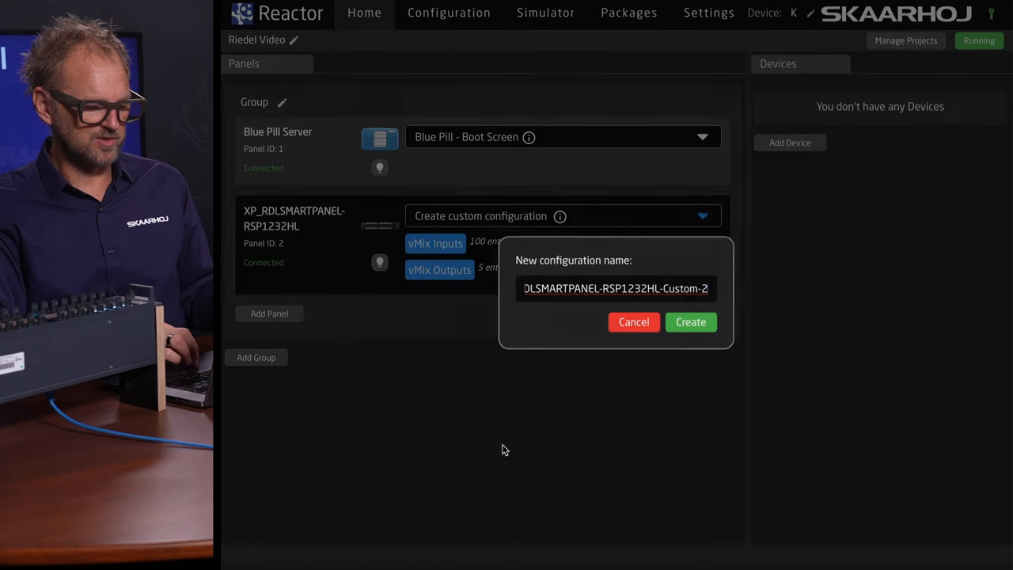
left_click(690, 321)
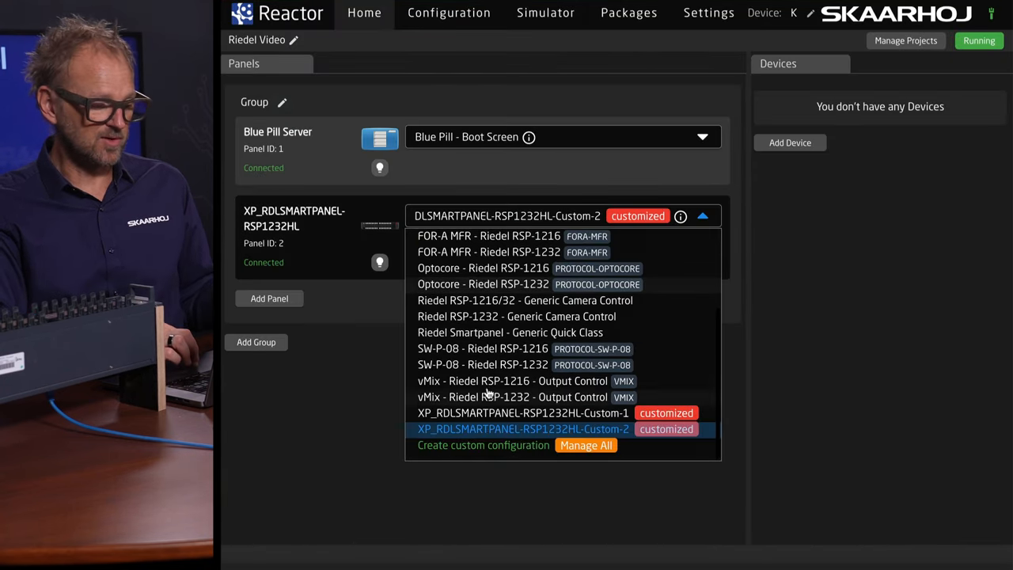
left_click(516, 317)
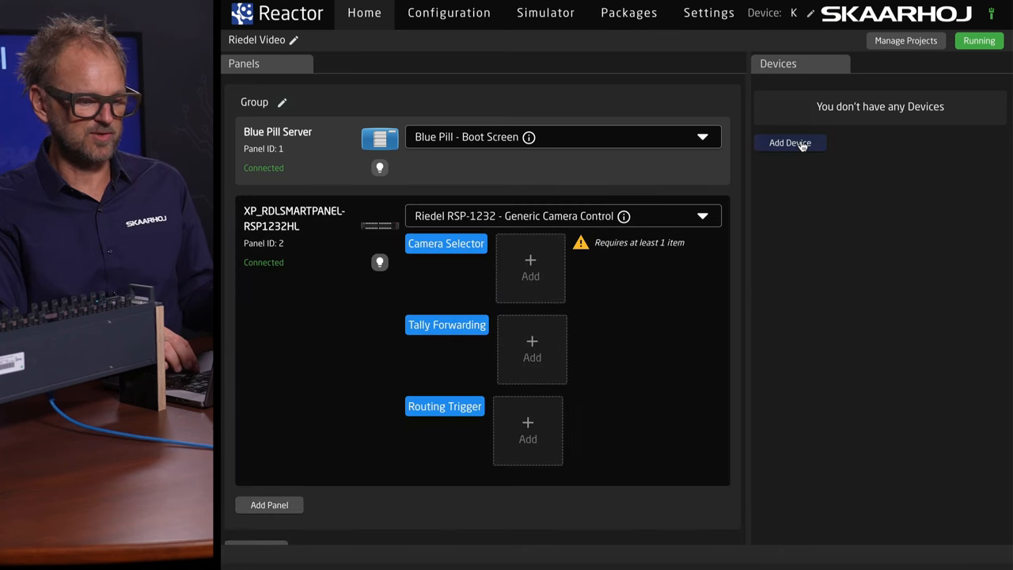
Add the discovered Canon CR-N500 device and assign it to the panel's Camera Selector.
left_click(790, 143)
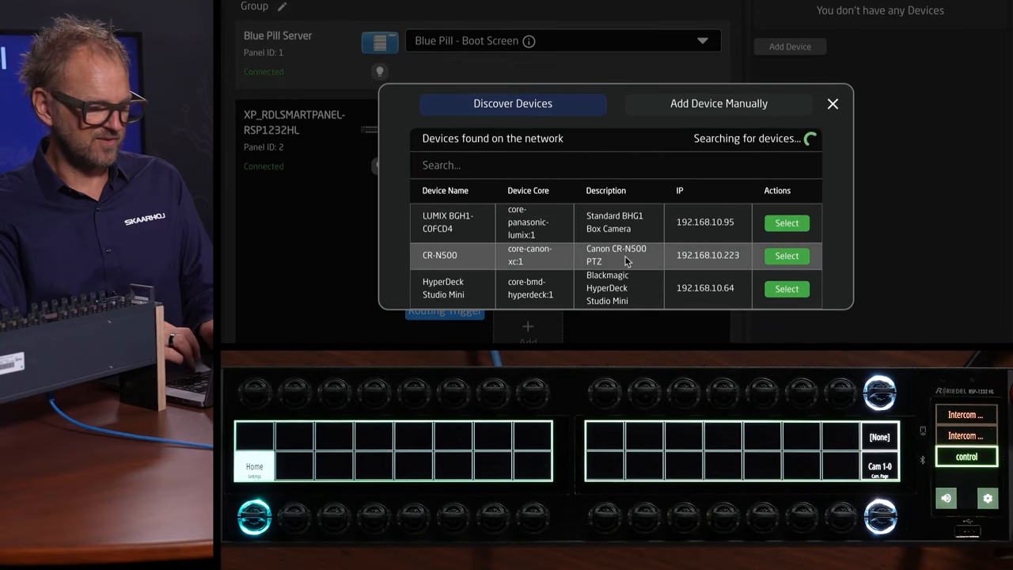
left_click(785, 255)
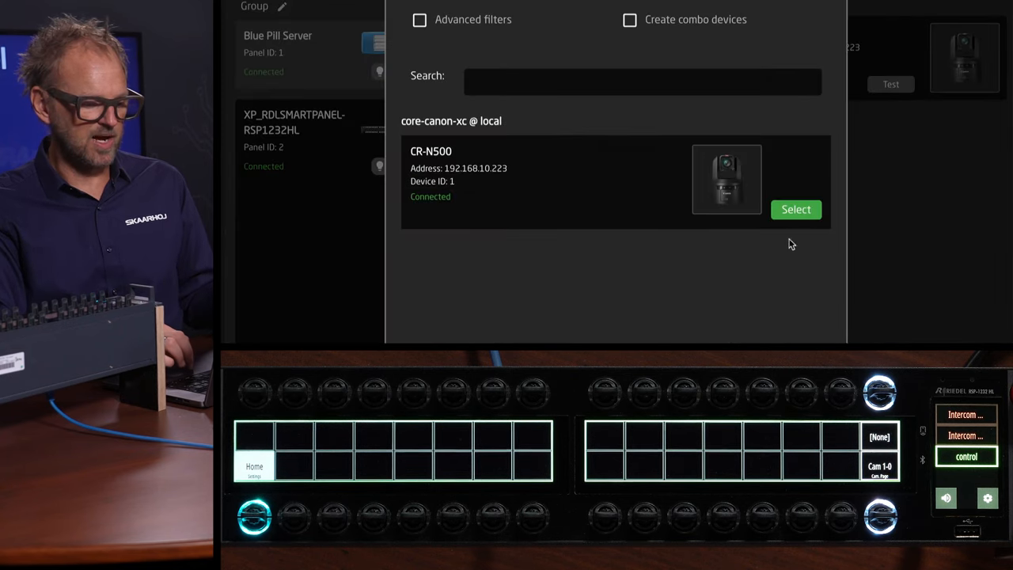
left_click(795, 208)
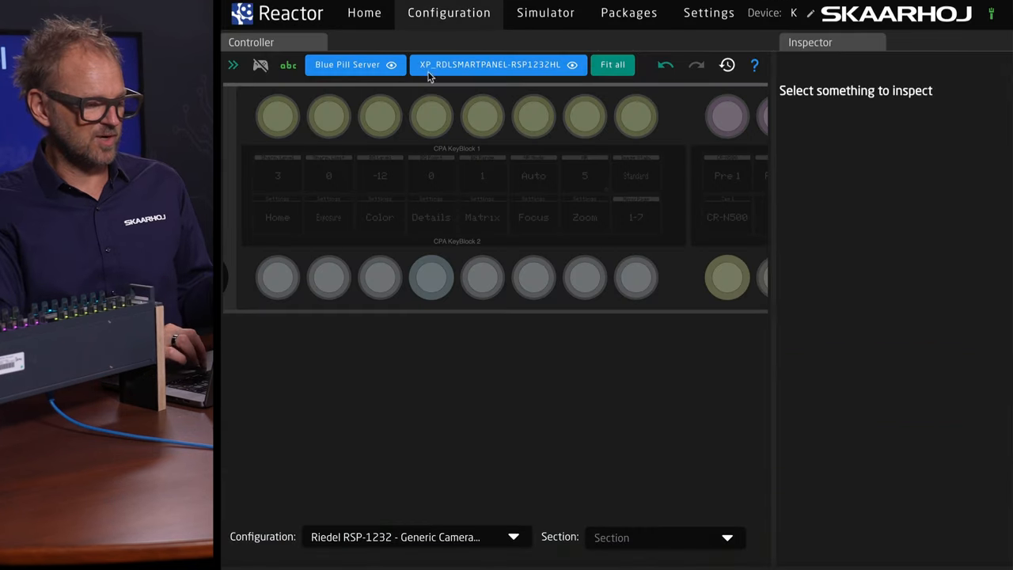
Show the User Section and inspect the Cam7 button's CR-N500 behavior in the Inspector.
left_click(611, 63)
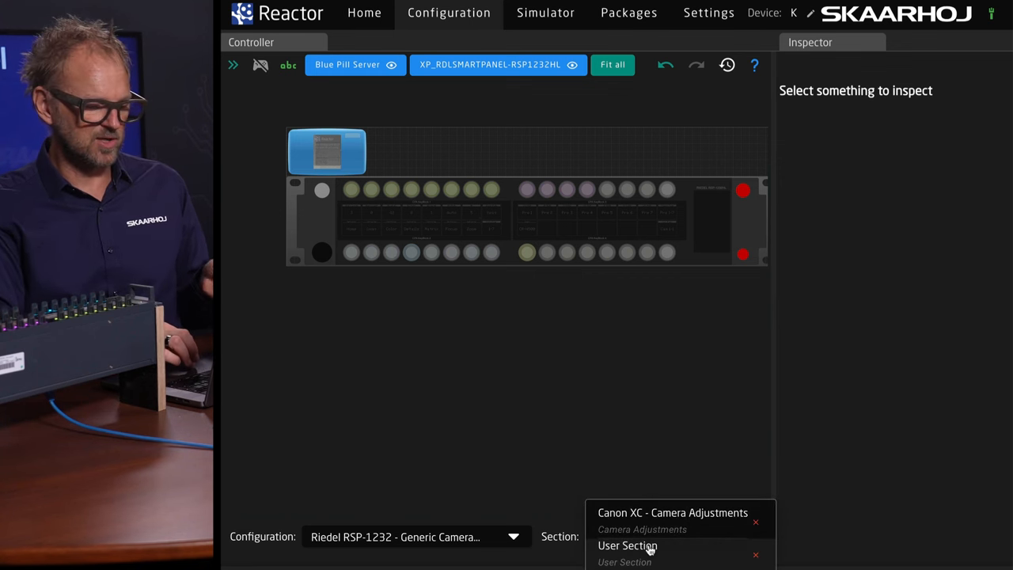
left_click(626, 545)
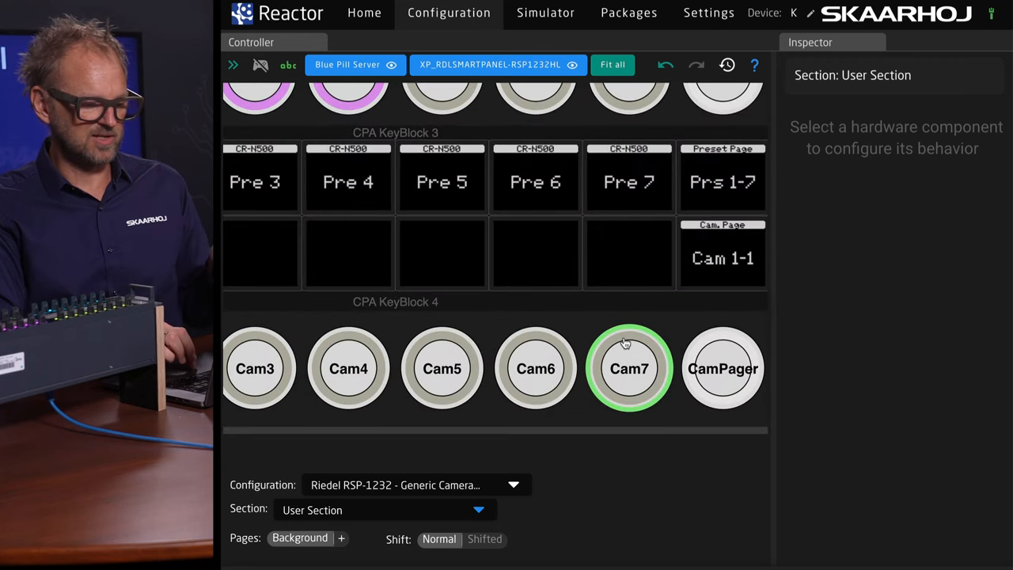
left_click(629, 367)
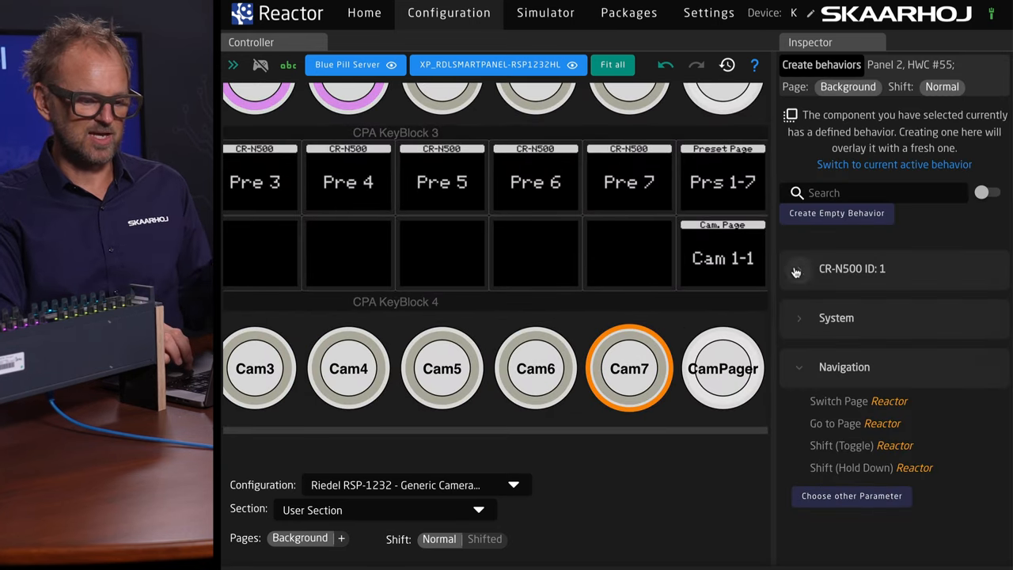
left_click(798, 269)
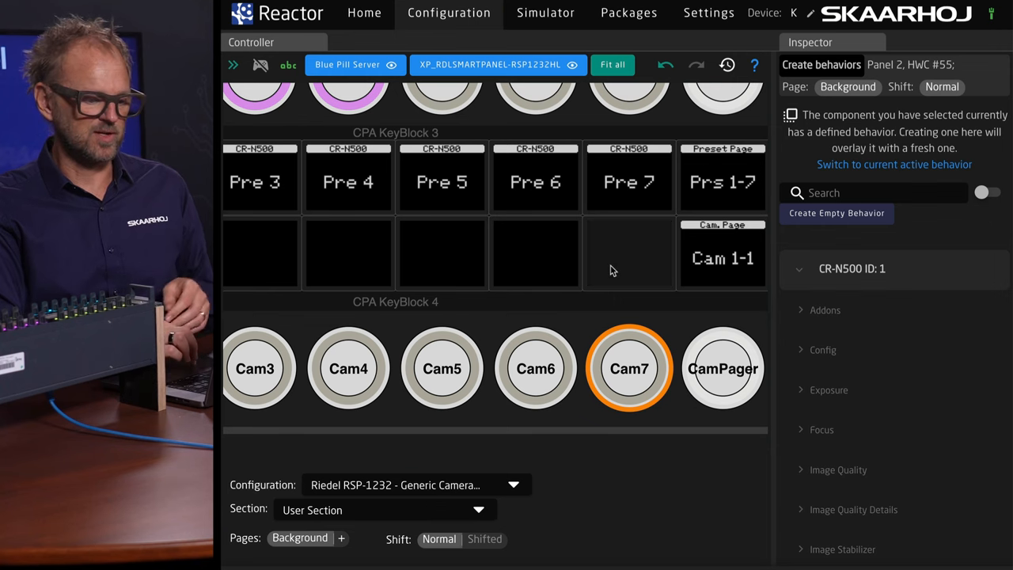
mouse_move(594, 317)
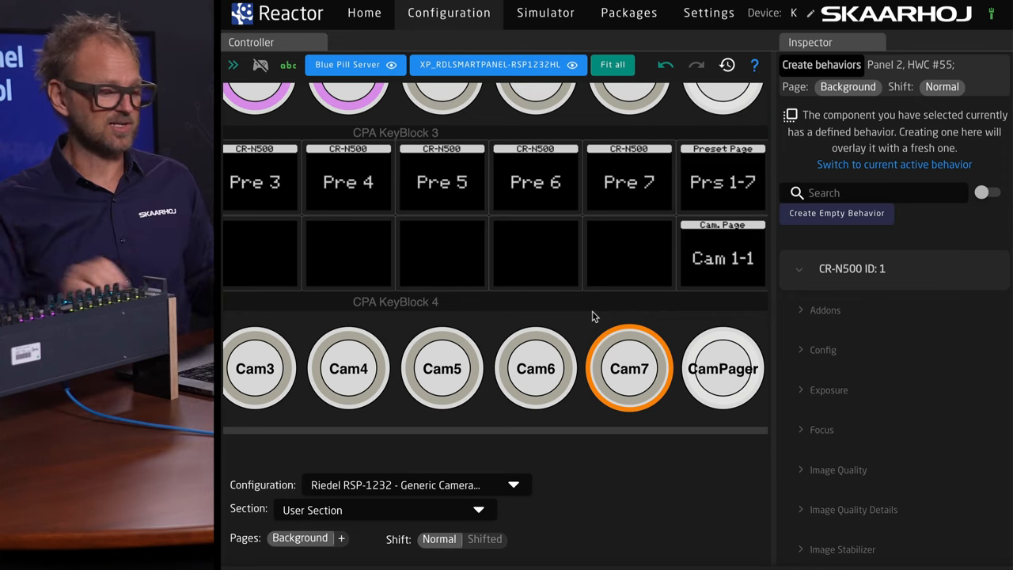
Return to the project Home overview and review the panel's available configurations.
left_click(364, 13)
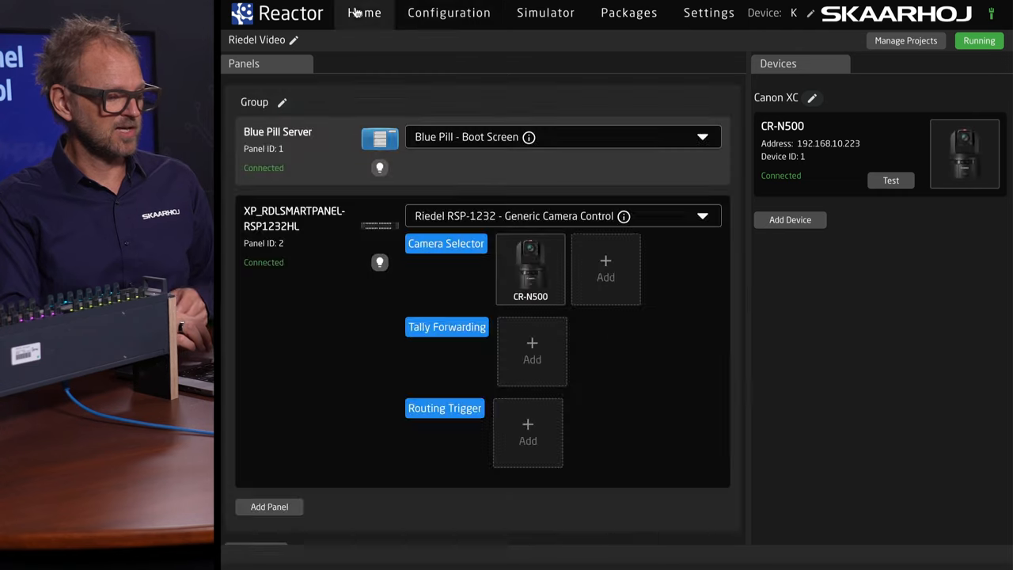
left_click(562, 216)
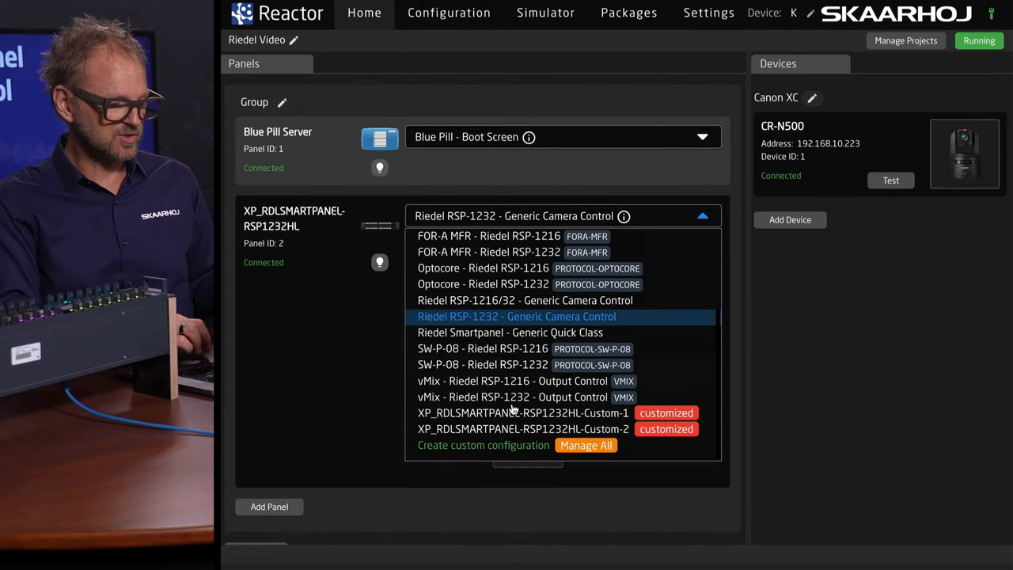
mouse_move(341, 401)
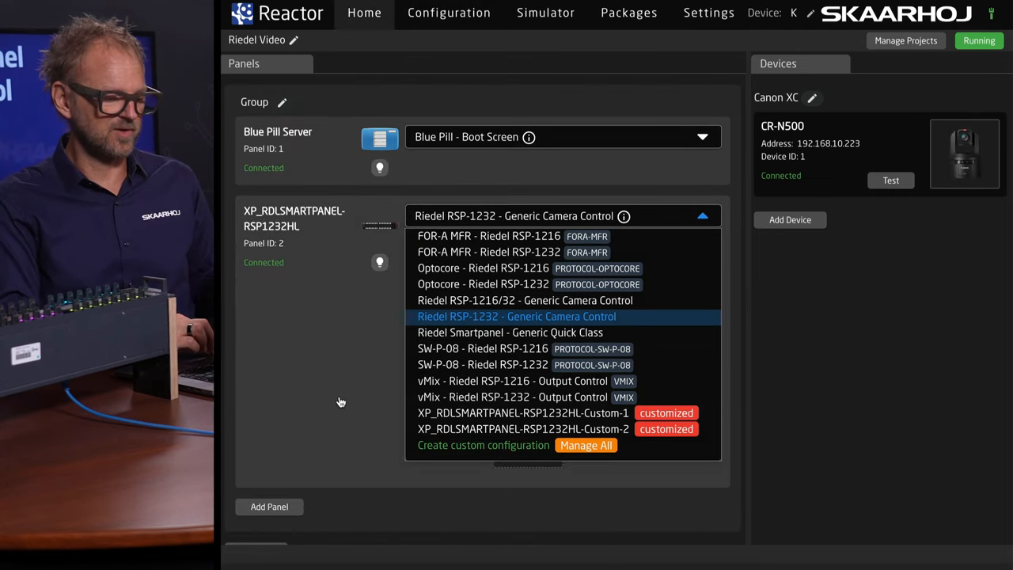